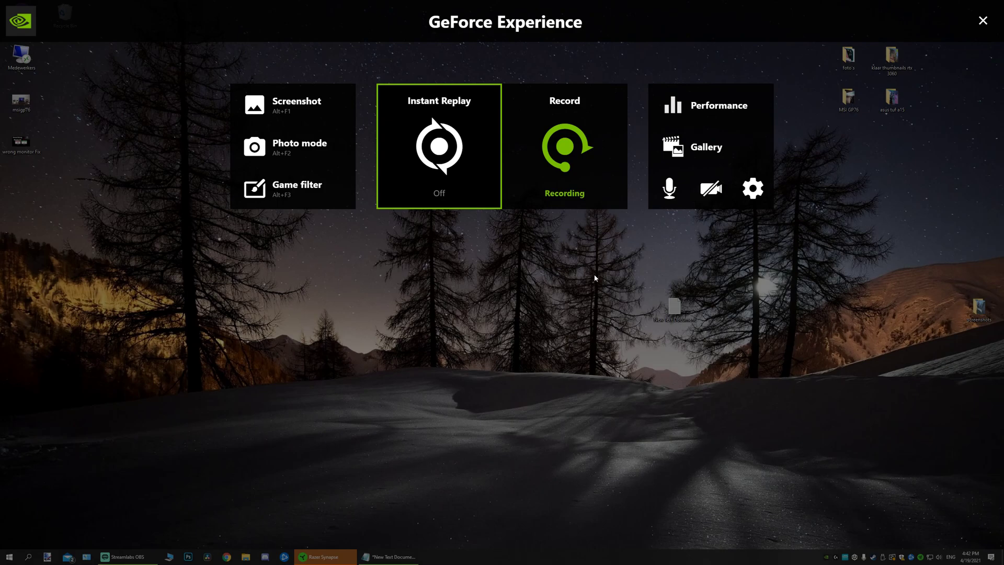
{"action": "mouse_move", "coordinate": [474, 9]}
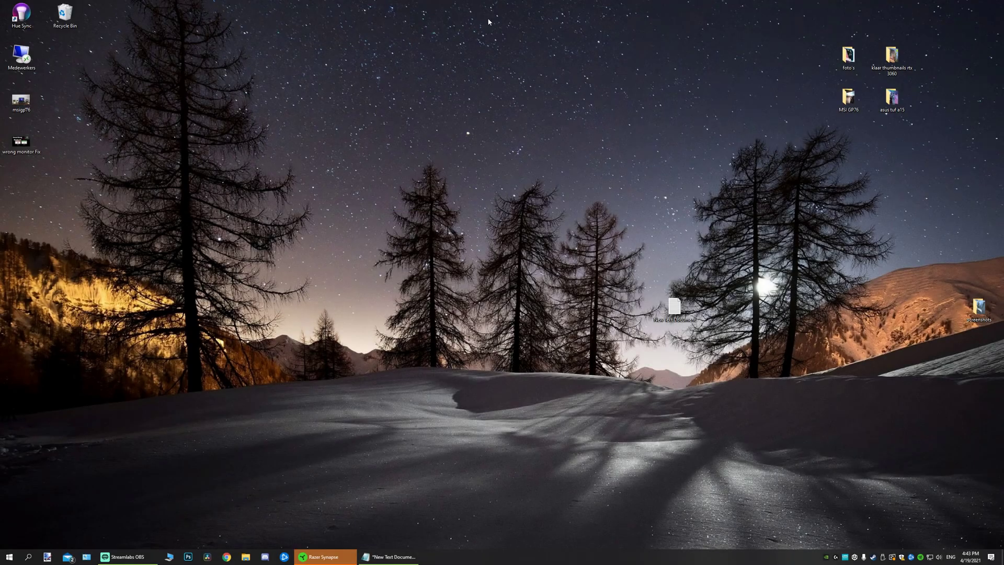
{"action": "mouse_move", "coordinate": [530, 240]}
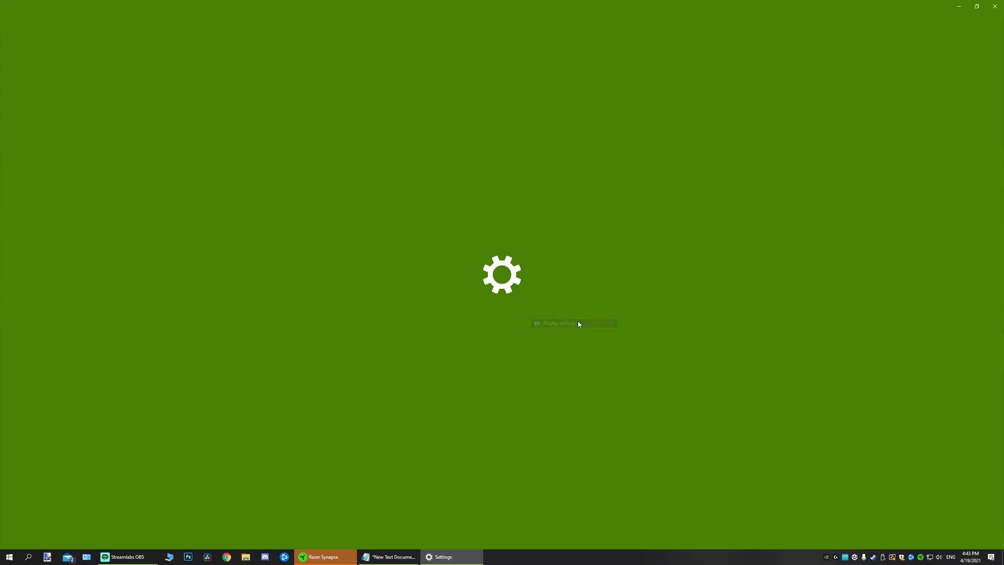
Step: In the Windows Display page, select display 1 to adjust its settings
{"action": "left_click", "coordinate": [558, 323]}
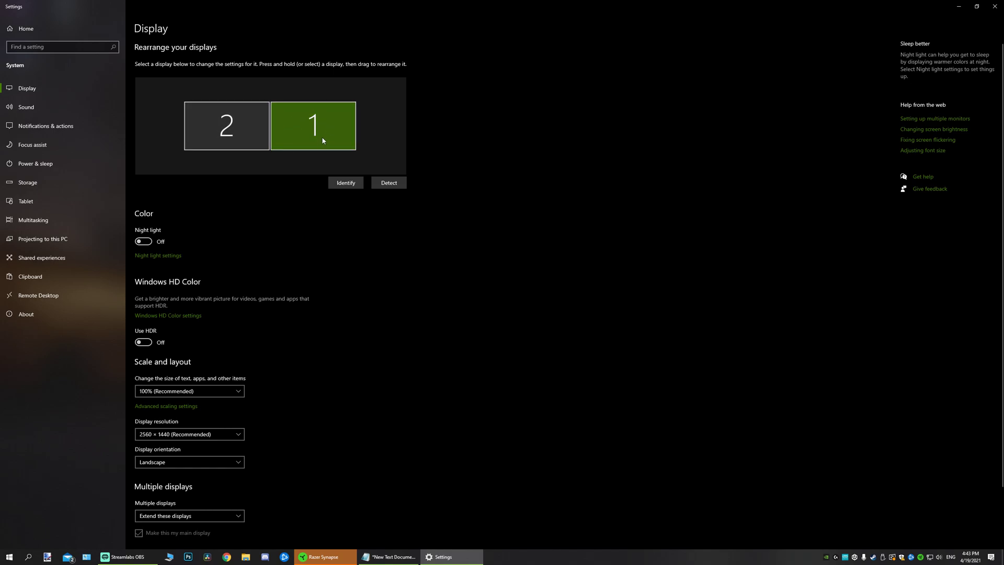
{"action": "left_click", "coordinate": [226, 126]}
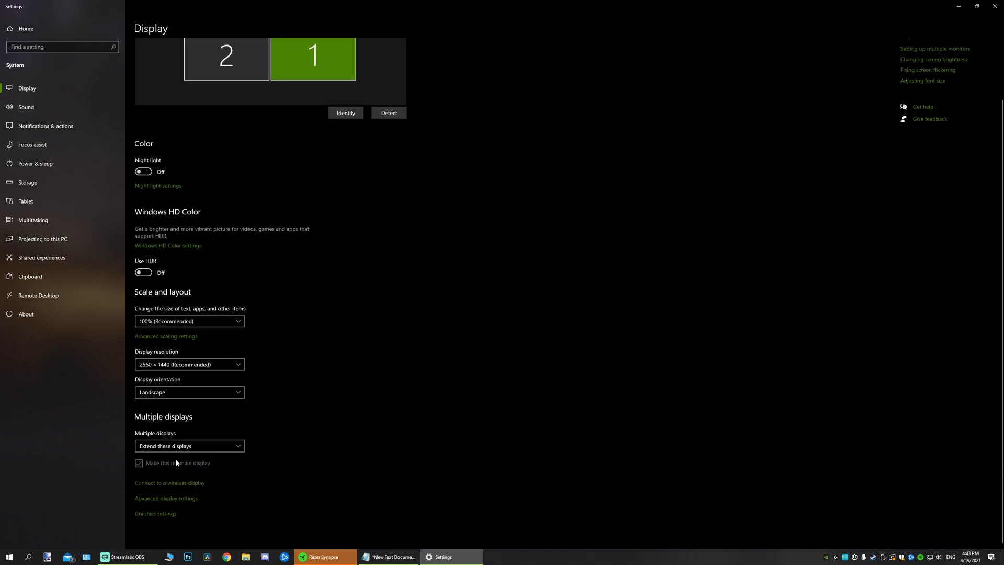
{"action": "mouse_move", "coordinate": [151, 463]}
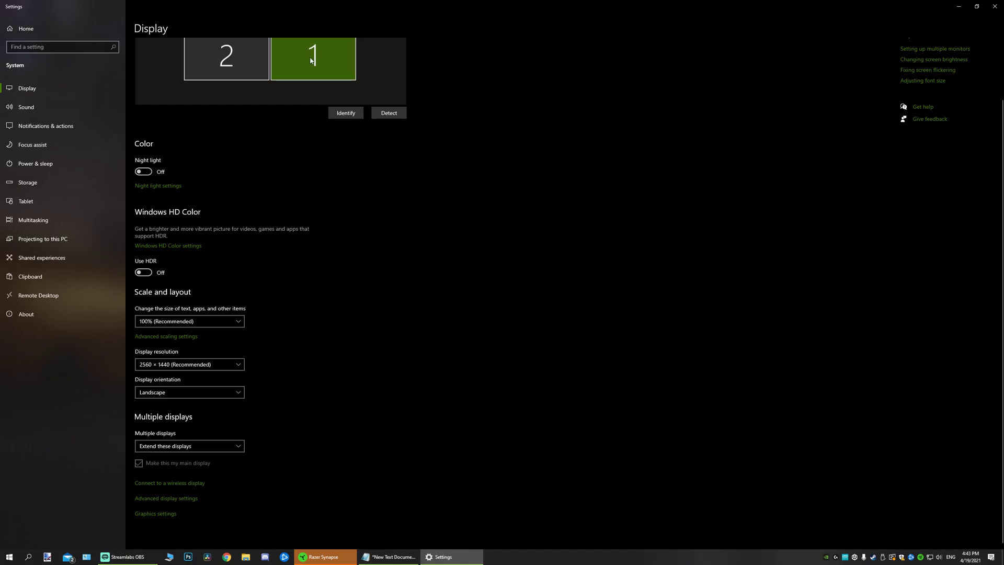
{"action": "mouse_move", "coordinate": [328, 52]}
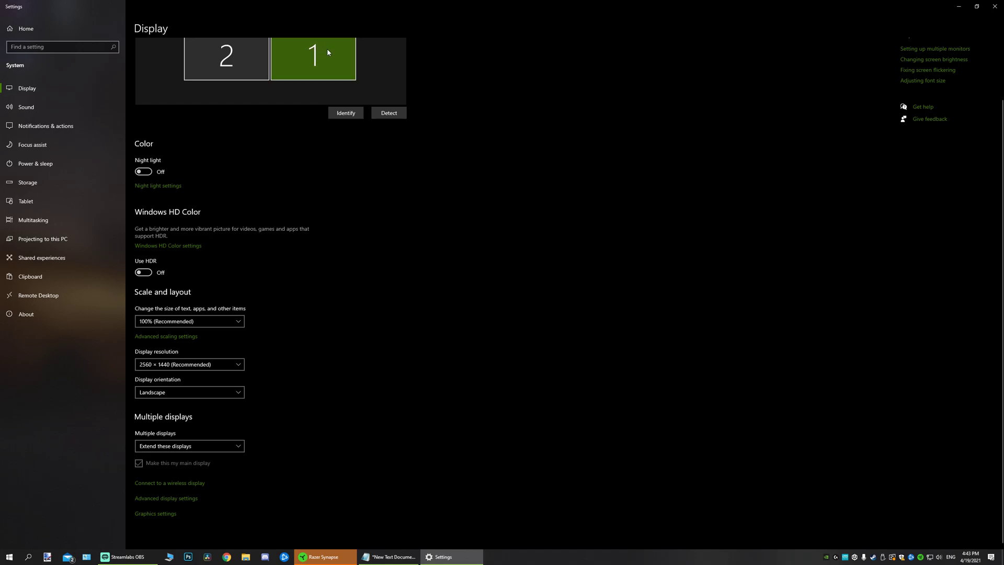
{"action": "mouse_move", "coordinate": [584, 88]}
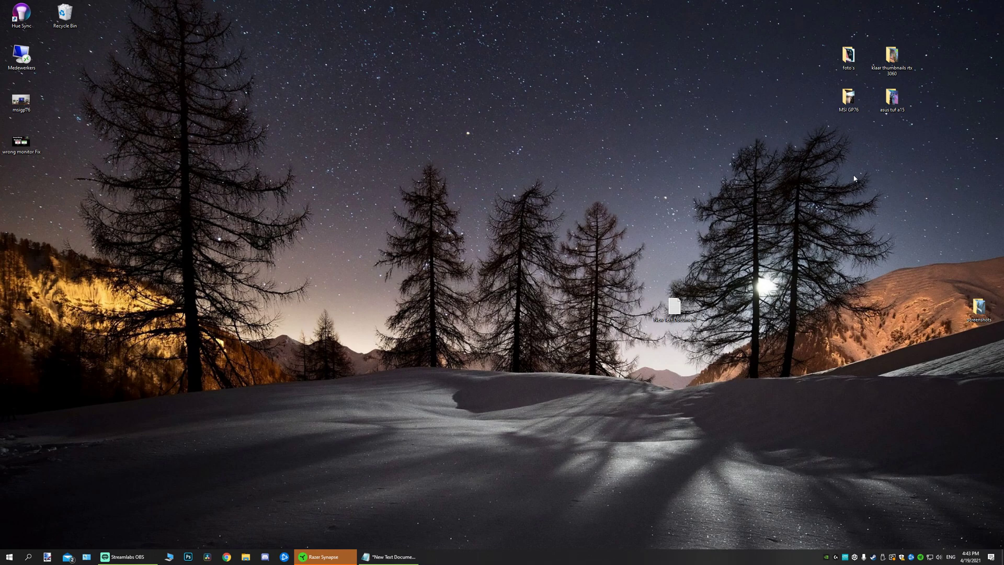
{"action": "mouse_move", "coordinate": [845, 173]}
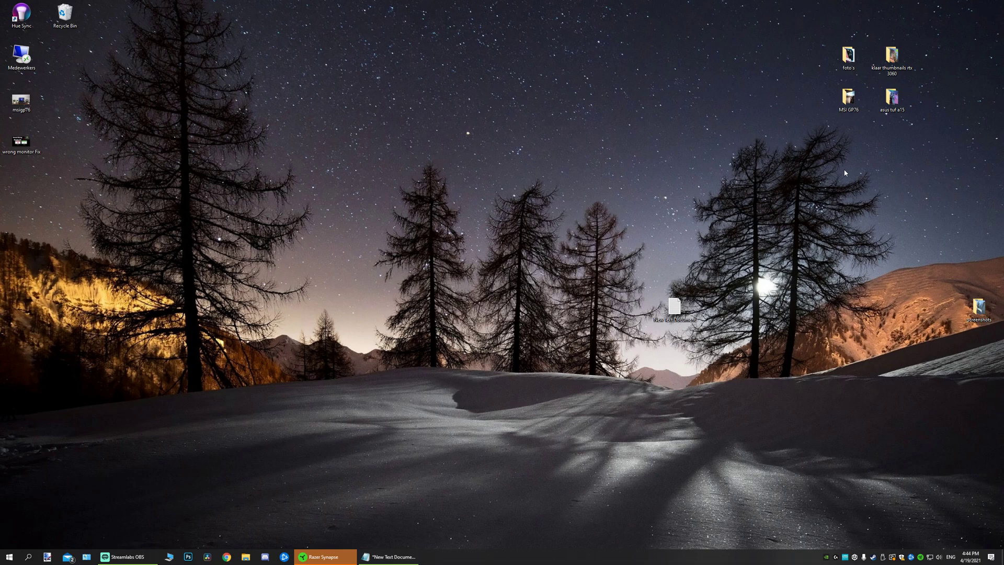
Step: In the Alt+Z overlay's Privacy control settings, switch Desktop capture off and return to the settings list
{"action": "key", "text": "alt+z"}
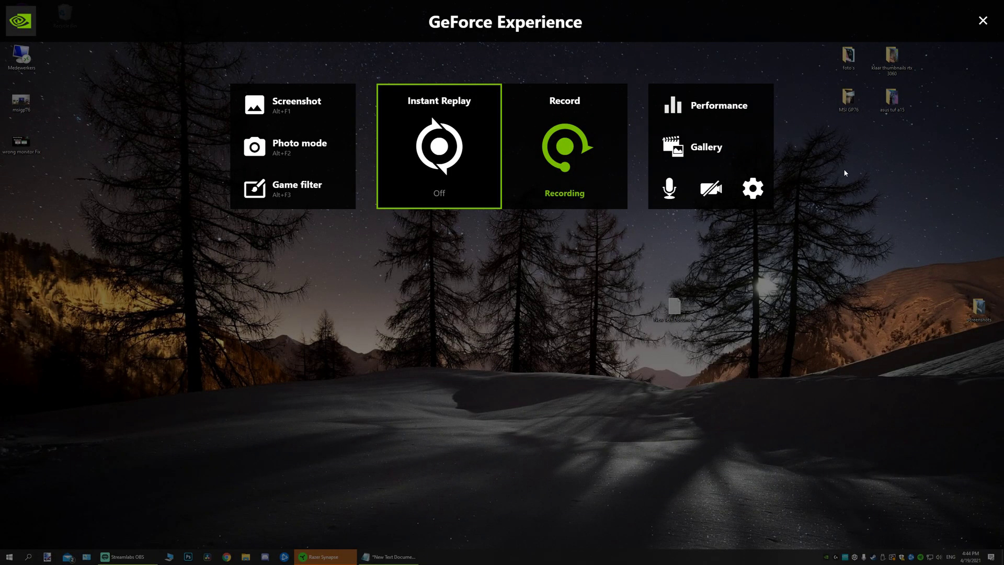
{"action": "mouse_move", "coordinate": [752, 188]}
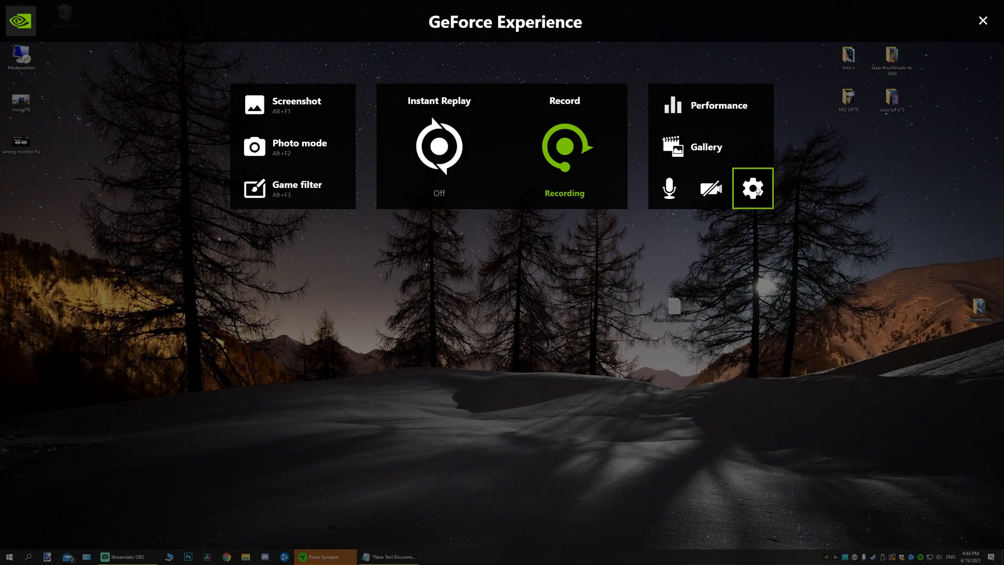
{"action": "left_click", "coordinate": [752, 187]}
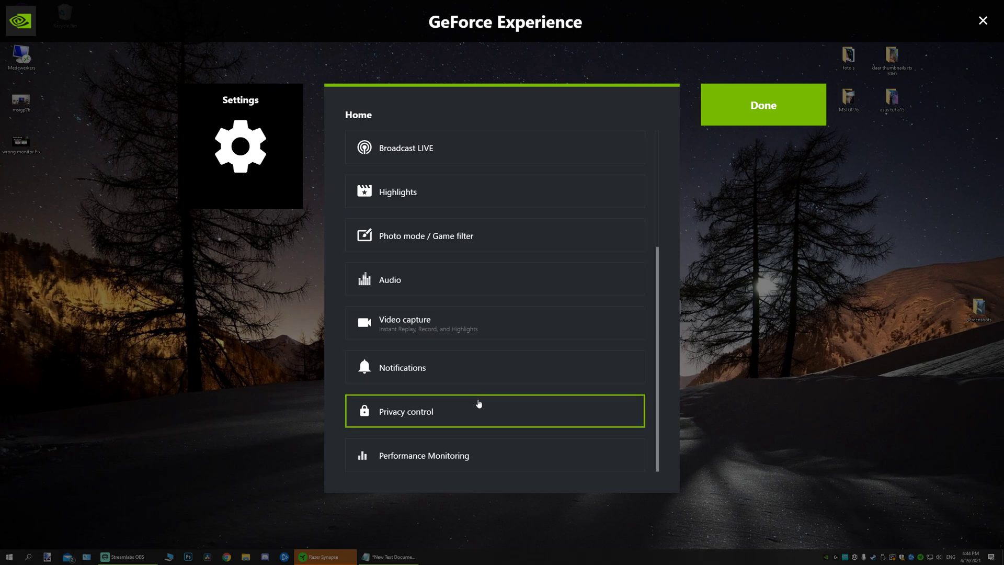
{"action": "left_click", "coordinate": [494, 410]}
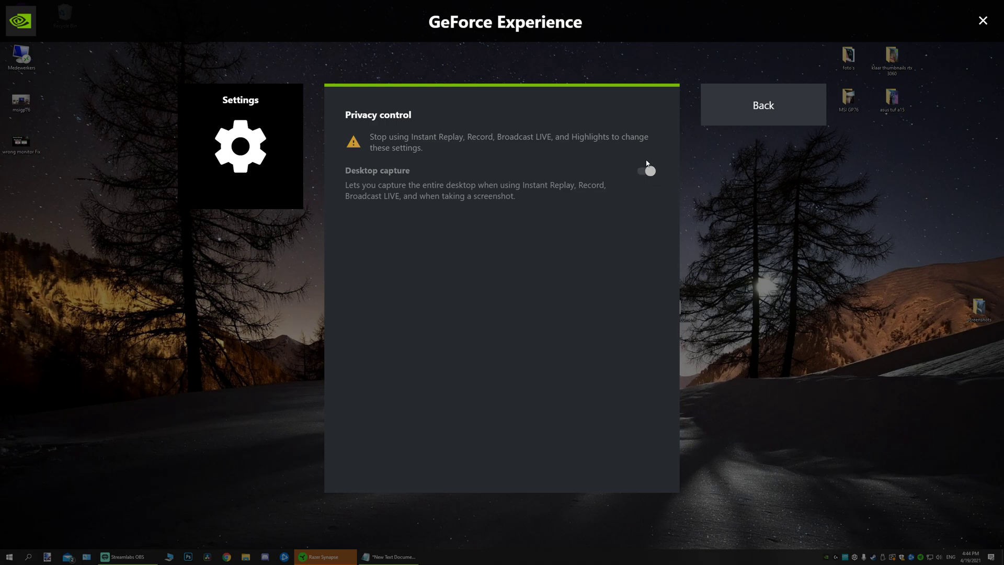
{"action": "mouse_move", "coordinate": [639, 178]}
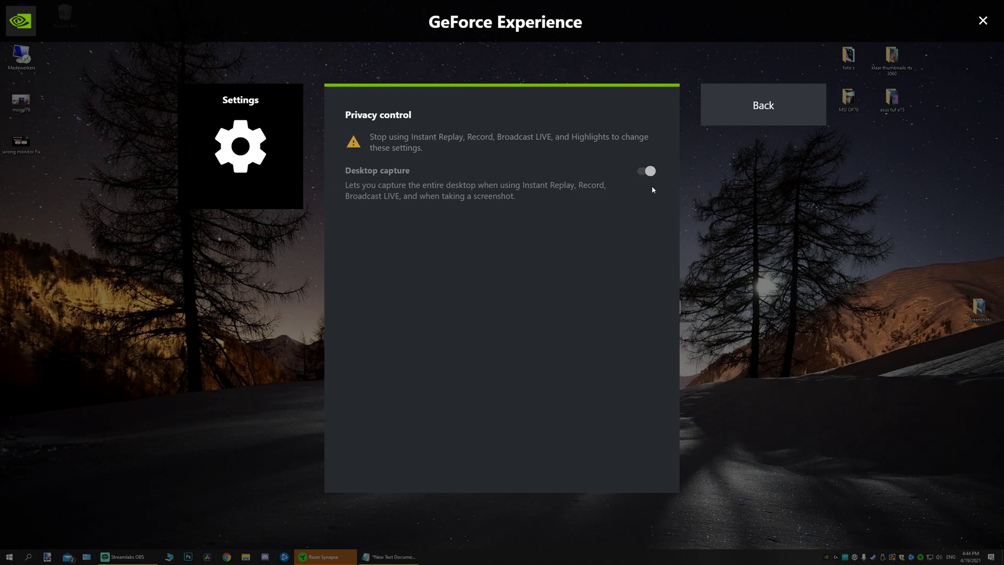
{"action": "mouse_move", "coordinate": [654, 171]}
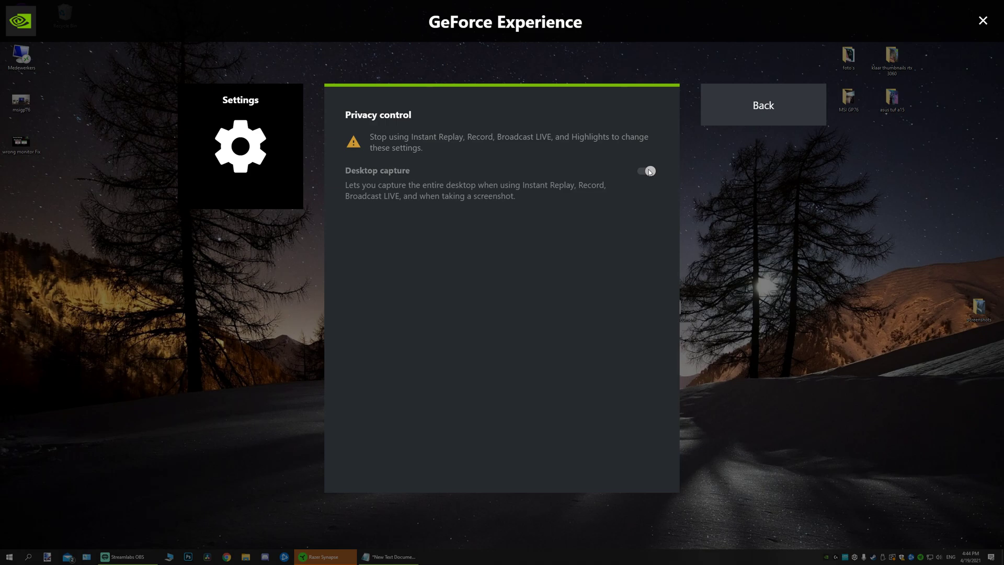
{"action": "left_click", "coordinate": [762, 105]}
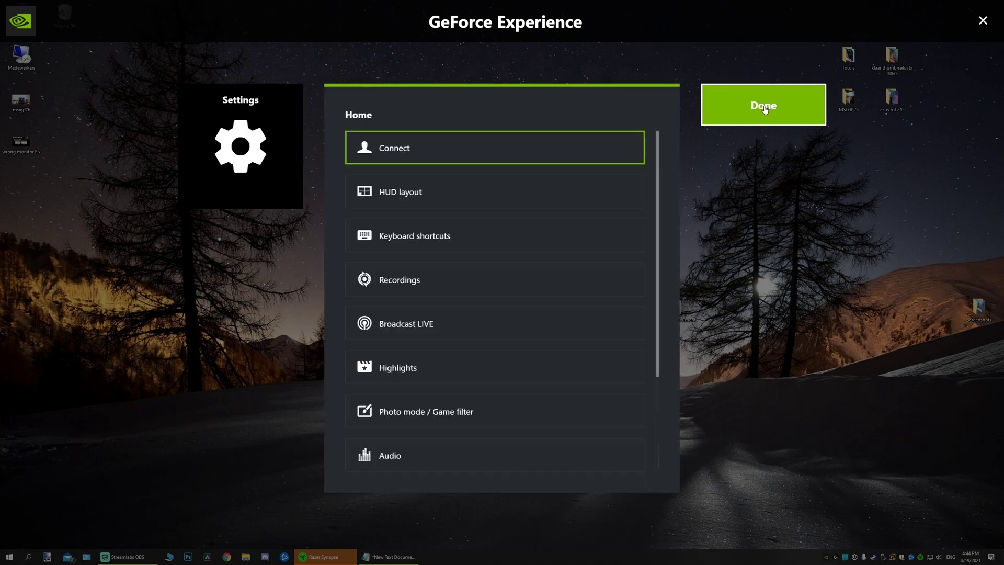
Step: Finish the overlay settings with Done and bring up Streamlabs OBS from the taskbar
{"action": "left_click", "coordinate": [762, 105]}
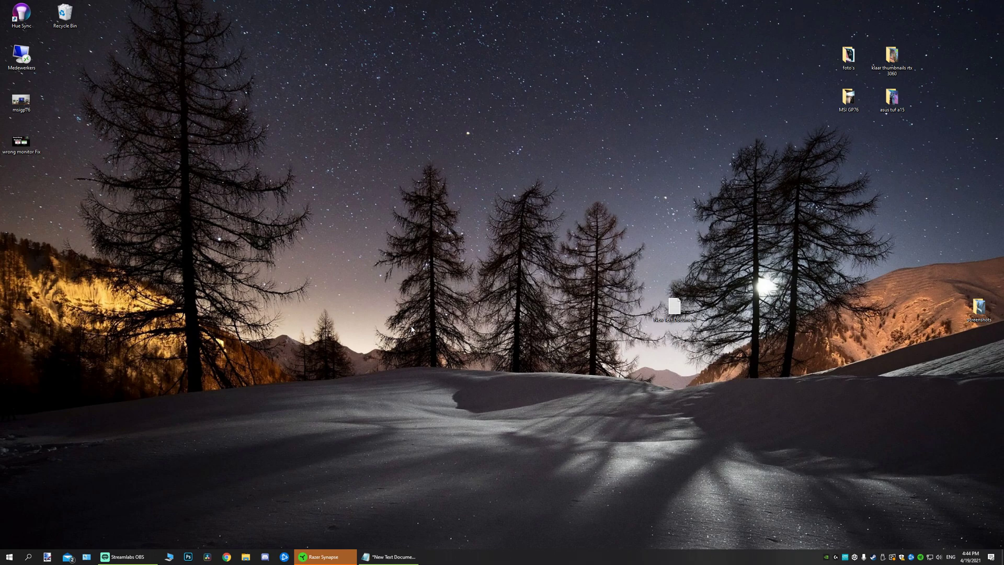
{"action": "mouse_move", "coordinate": [222, 387]}
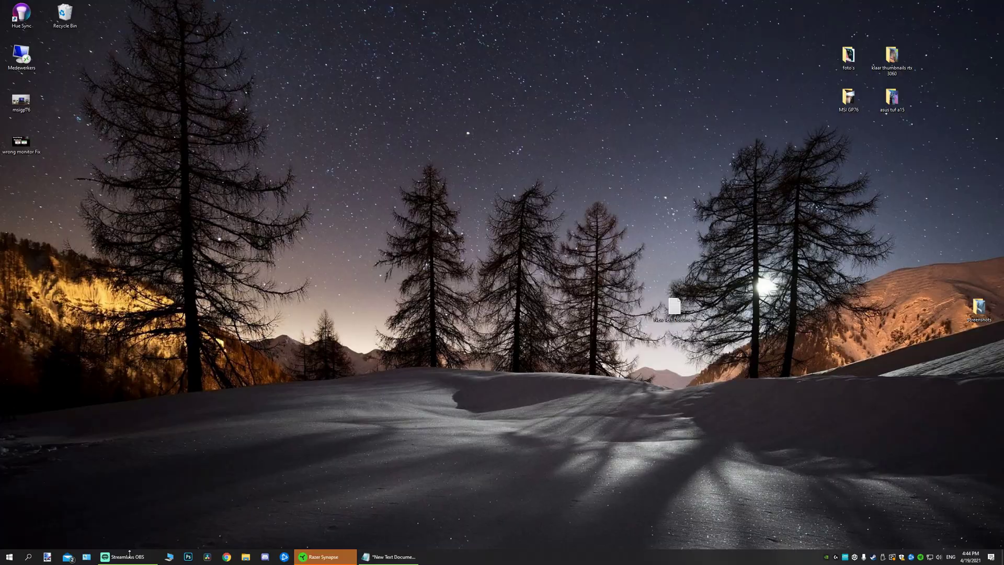
{"action": "left_click", "coordinate": [127, 557]}
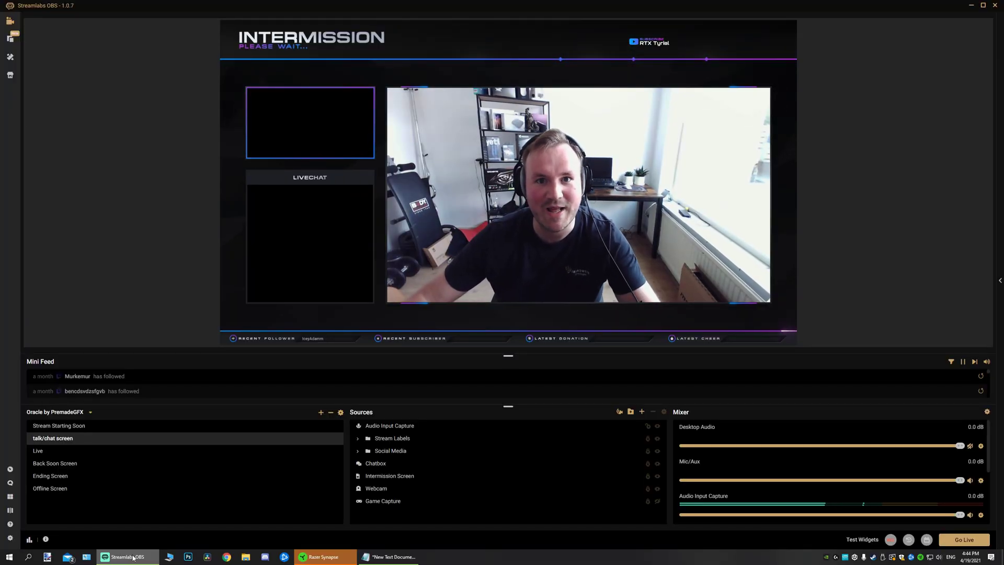